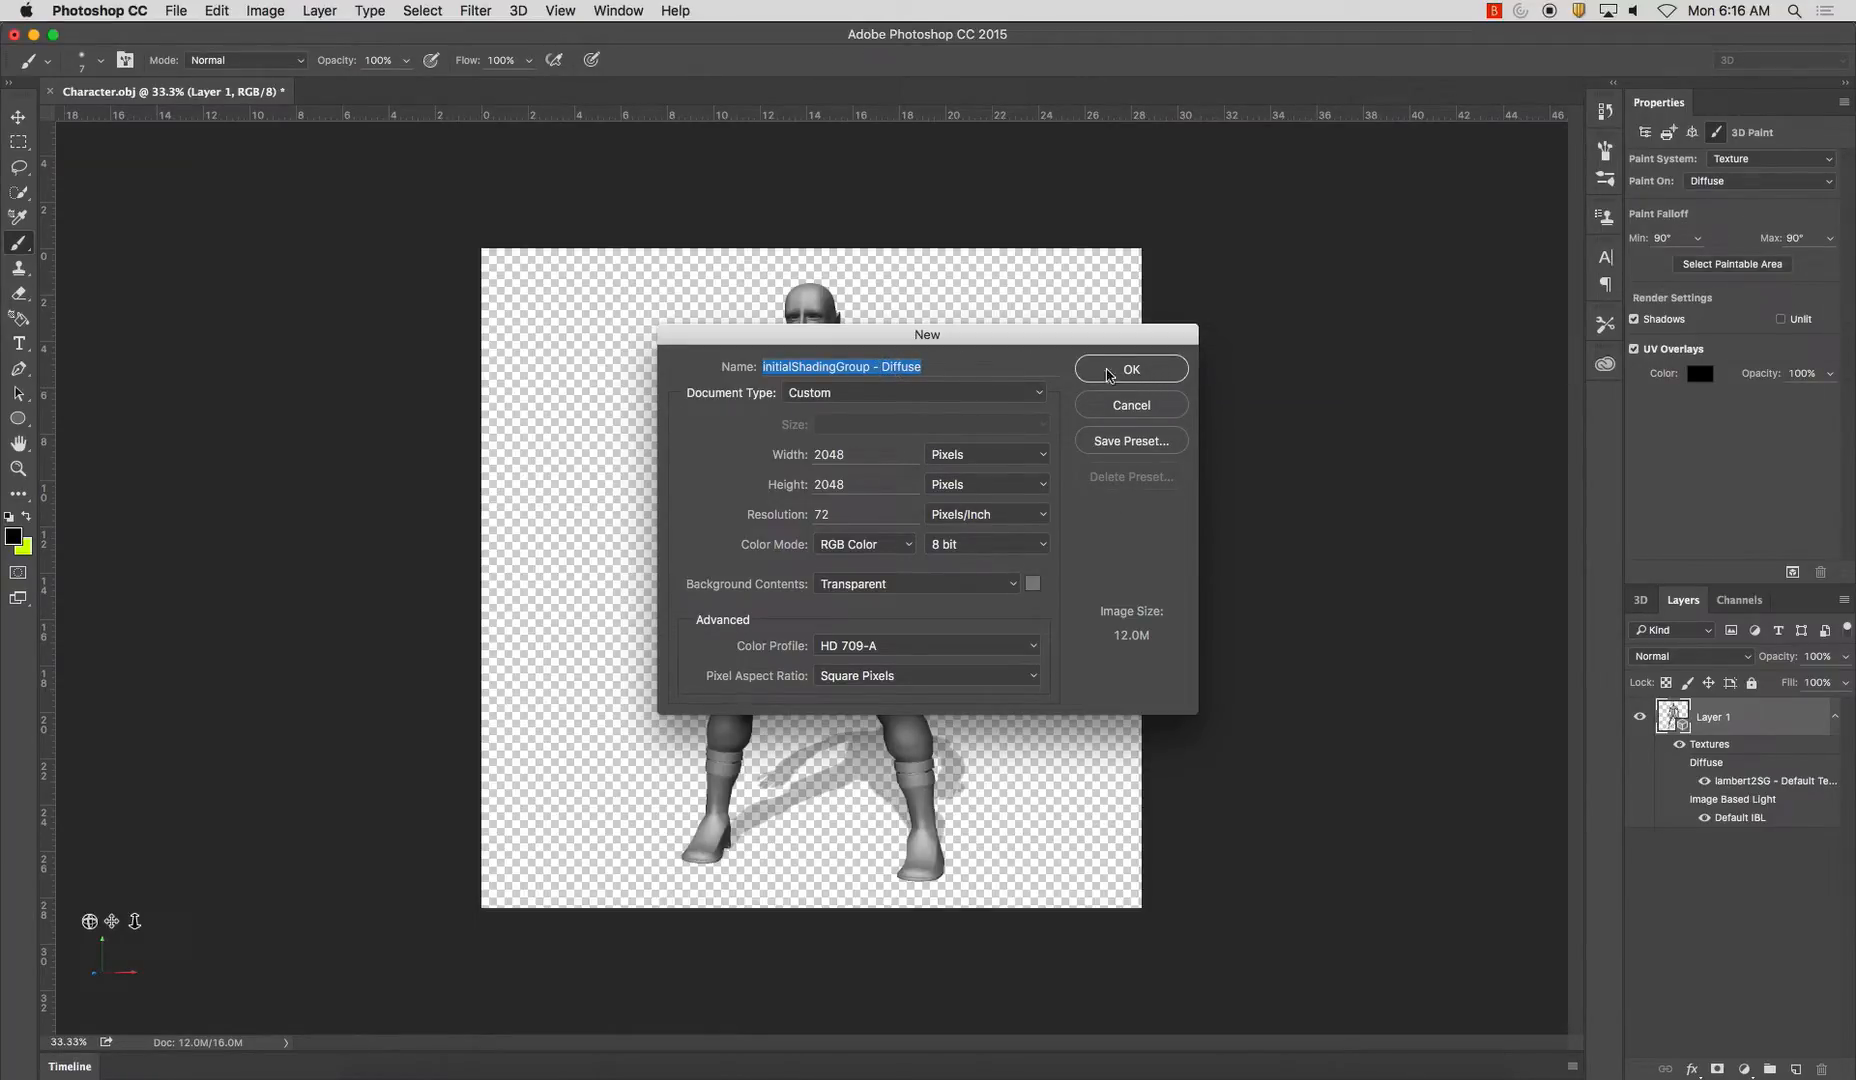
Confirm the new transparent 2048×2048 'initialShadingGroup - Diffuse' texture document.
left_click(1129, 368)
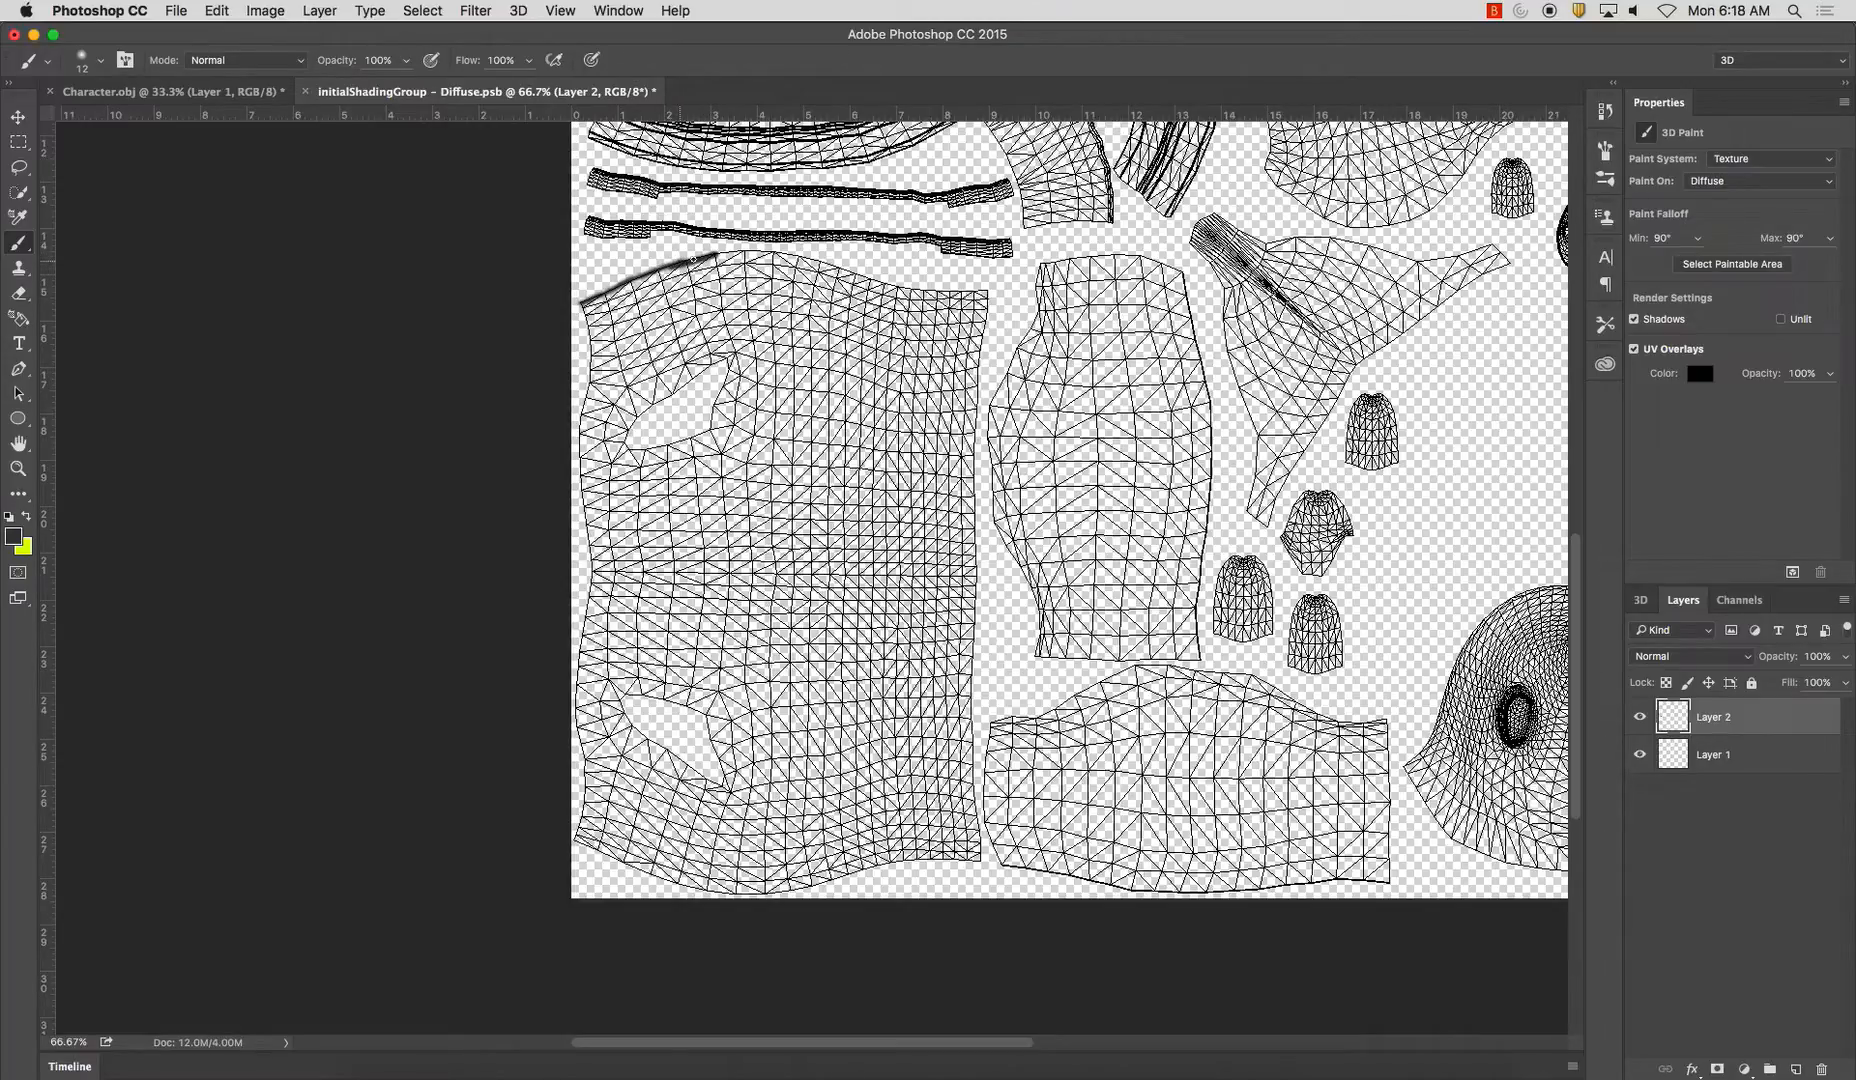
Brush a thick grey stroke along the border of the large left torso UV shell on Layer 2.
left_click_drag(580, 302, 894, 284)
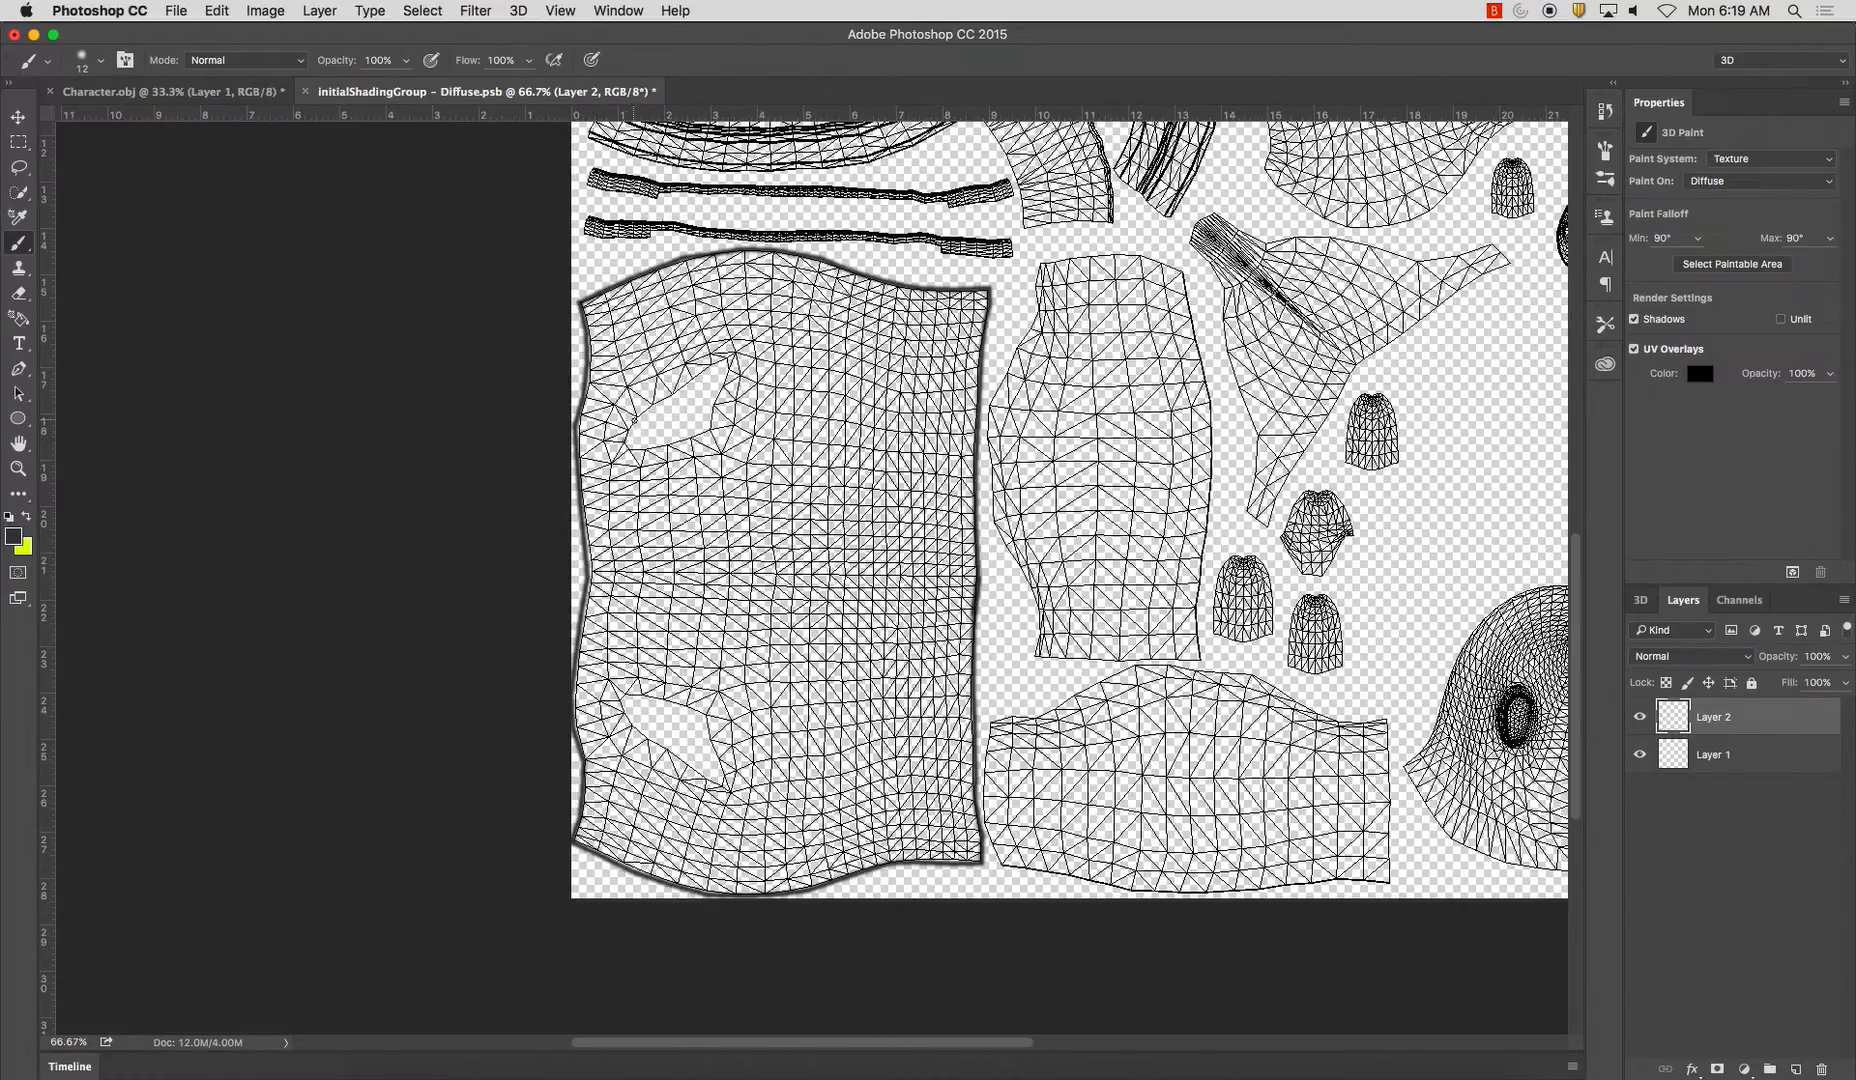
left_click_drag(616, 450, 687, 385)
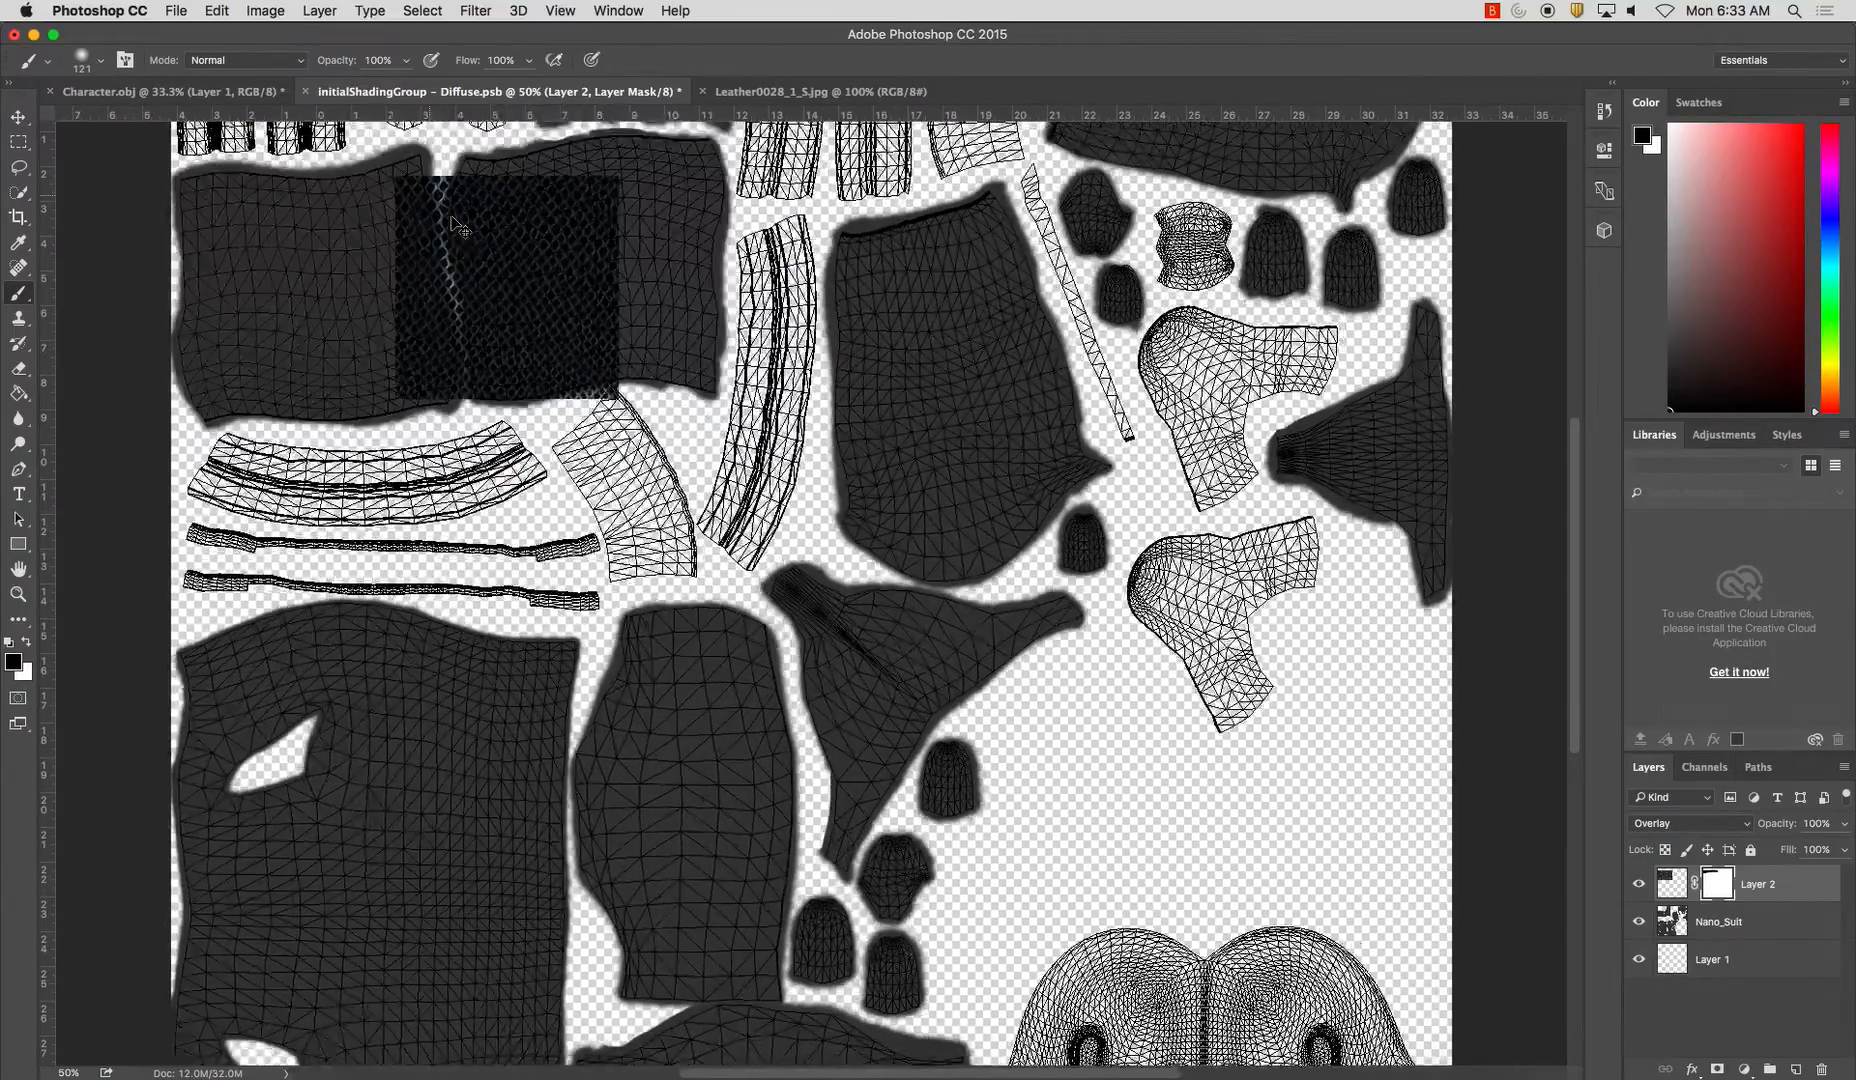
Switch to the diffuse texture document to mask the leather layer onto the top-left UV shell.
left_click(166, 91)
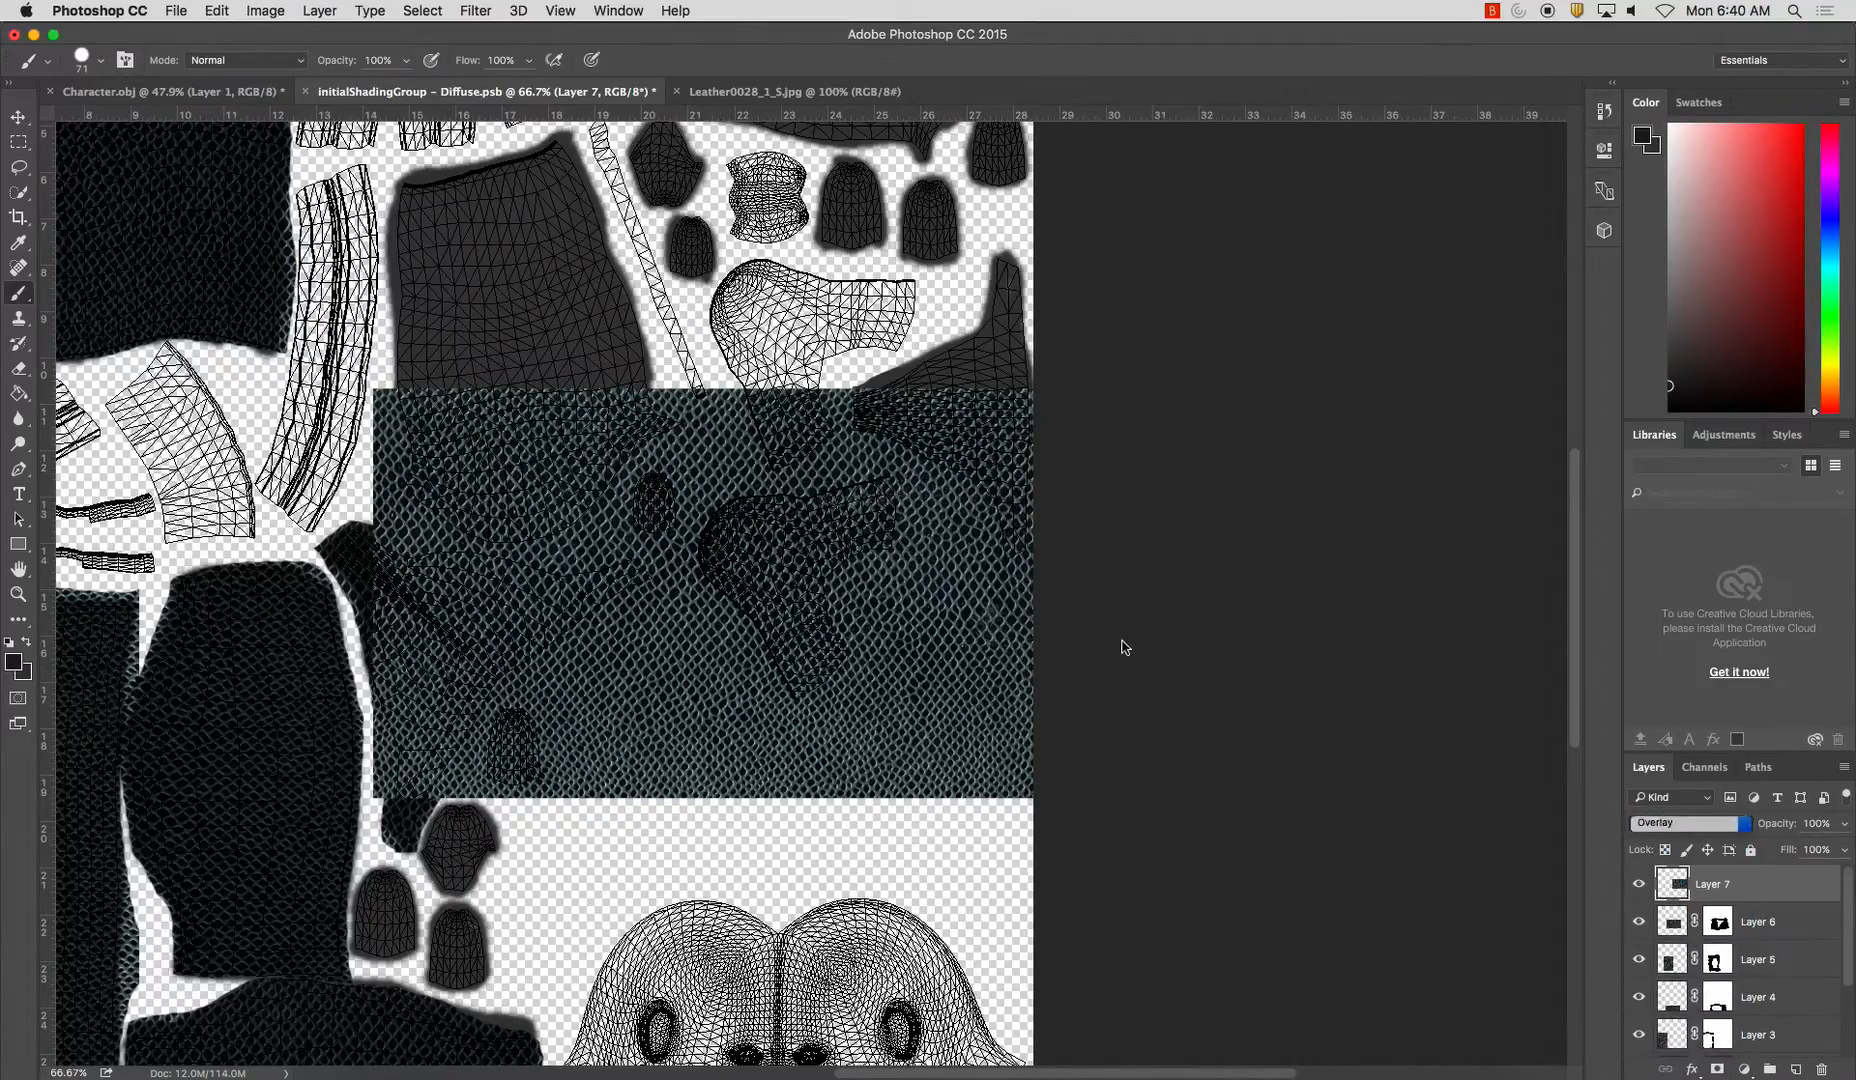
Switch to the Diffuse.psb document holding the pasted leather Layer 7.
left_click(166, 91)
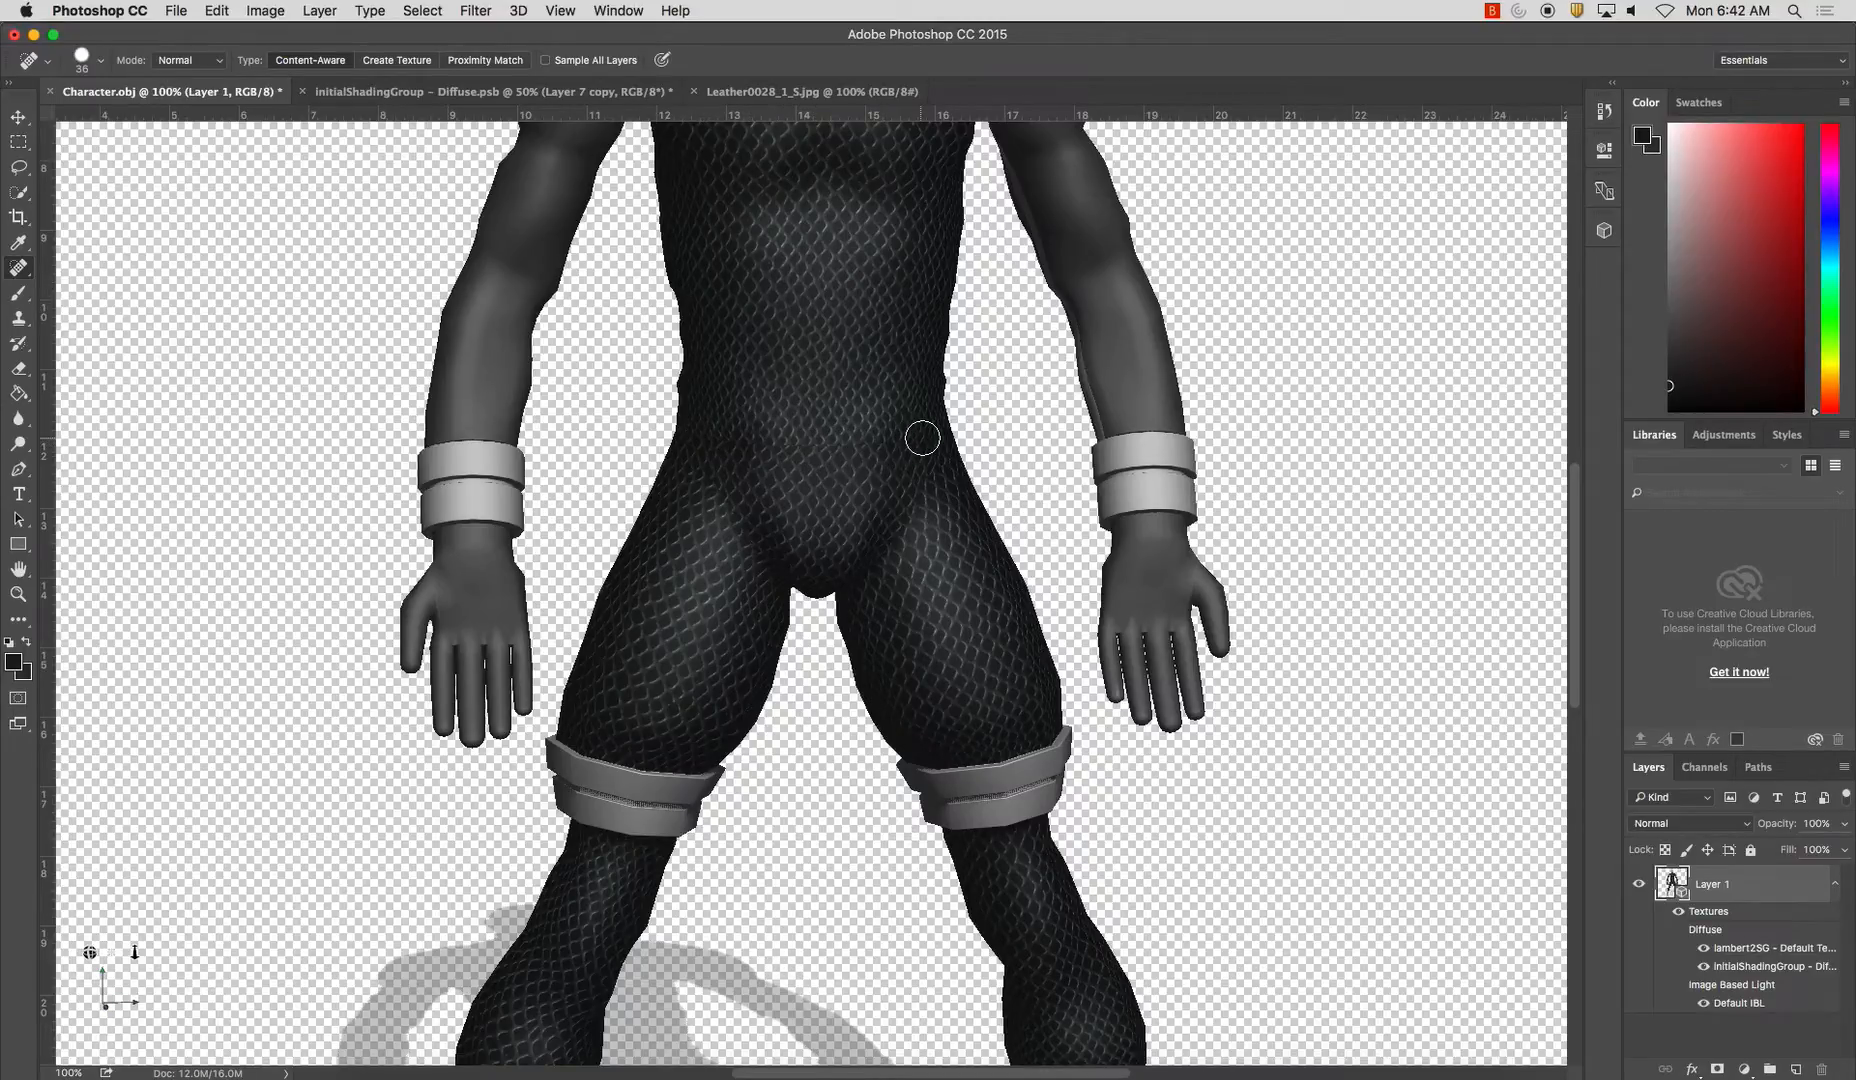
mouse_move(808, 452)
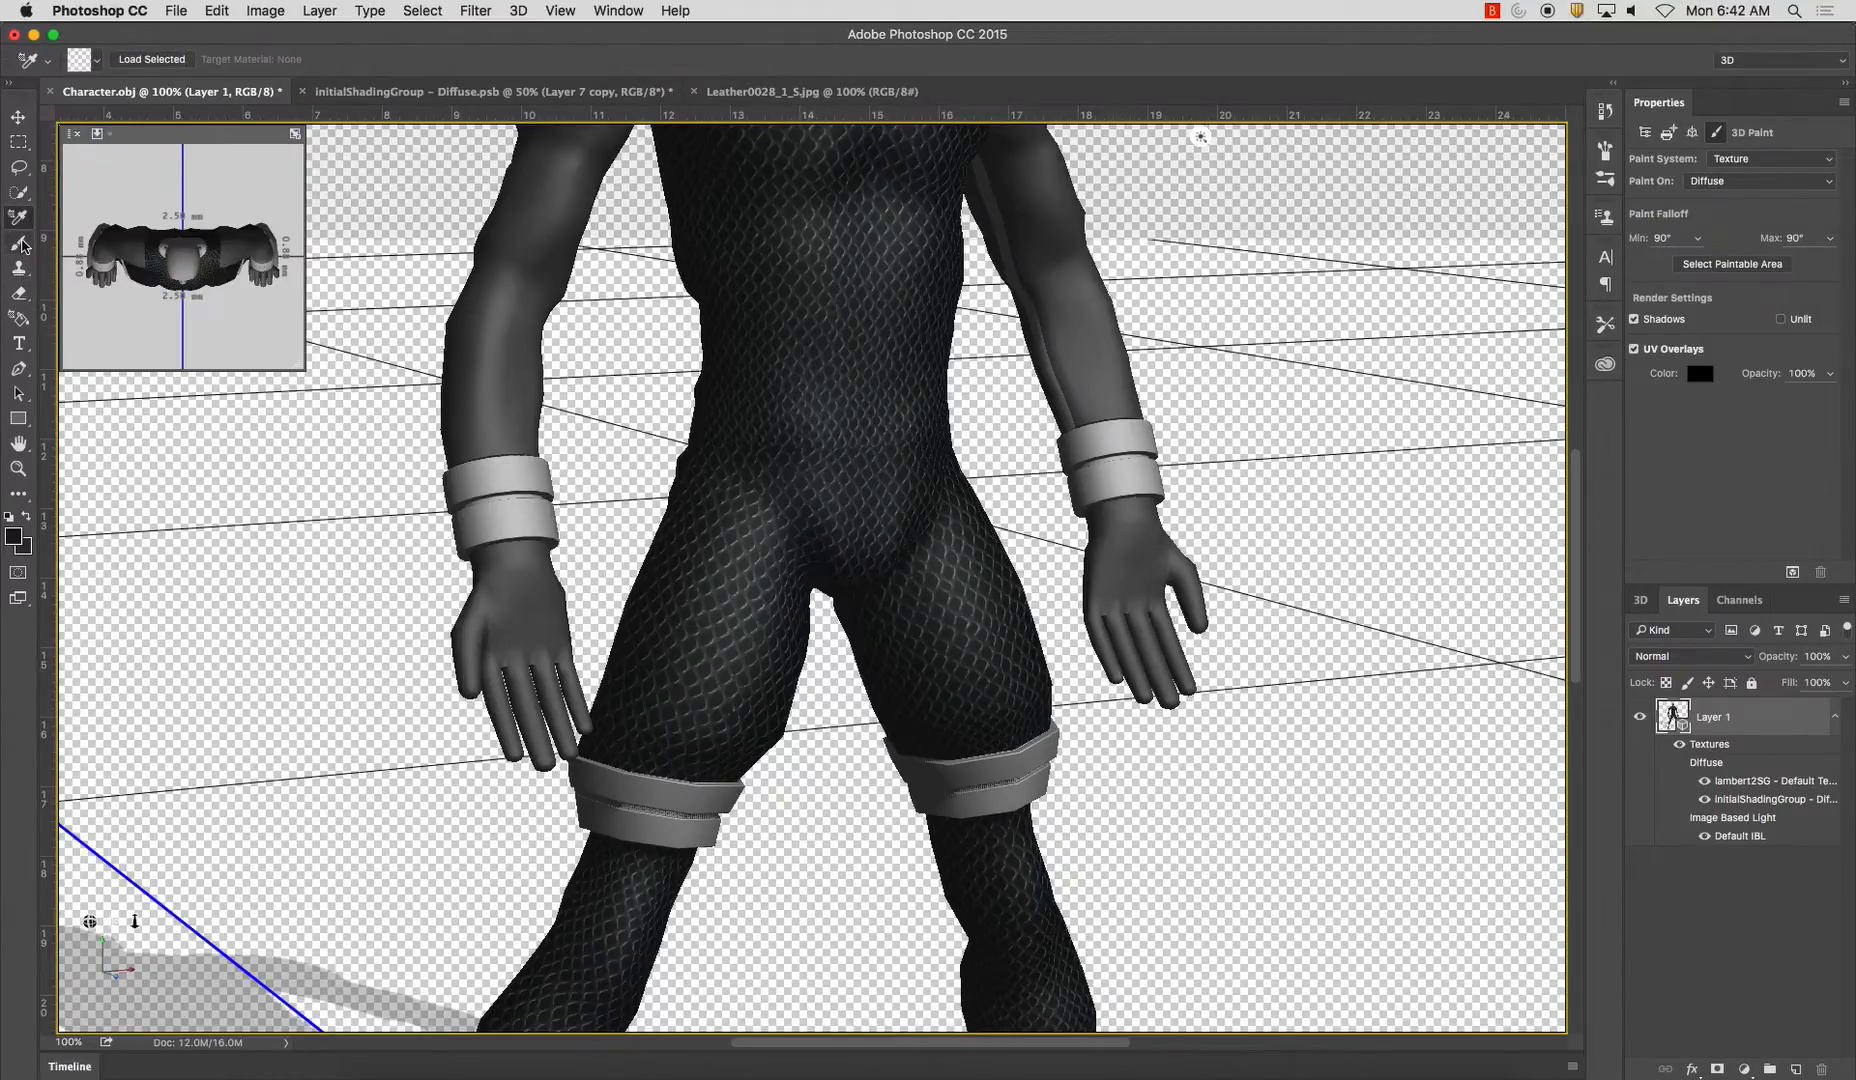
Switch to the Character.obj tab to preview the leather-textured suit on the model.
left_click(497, 91)
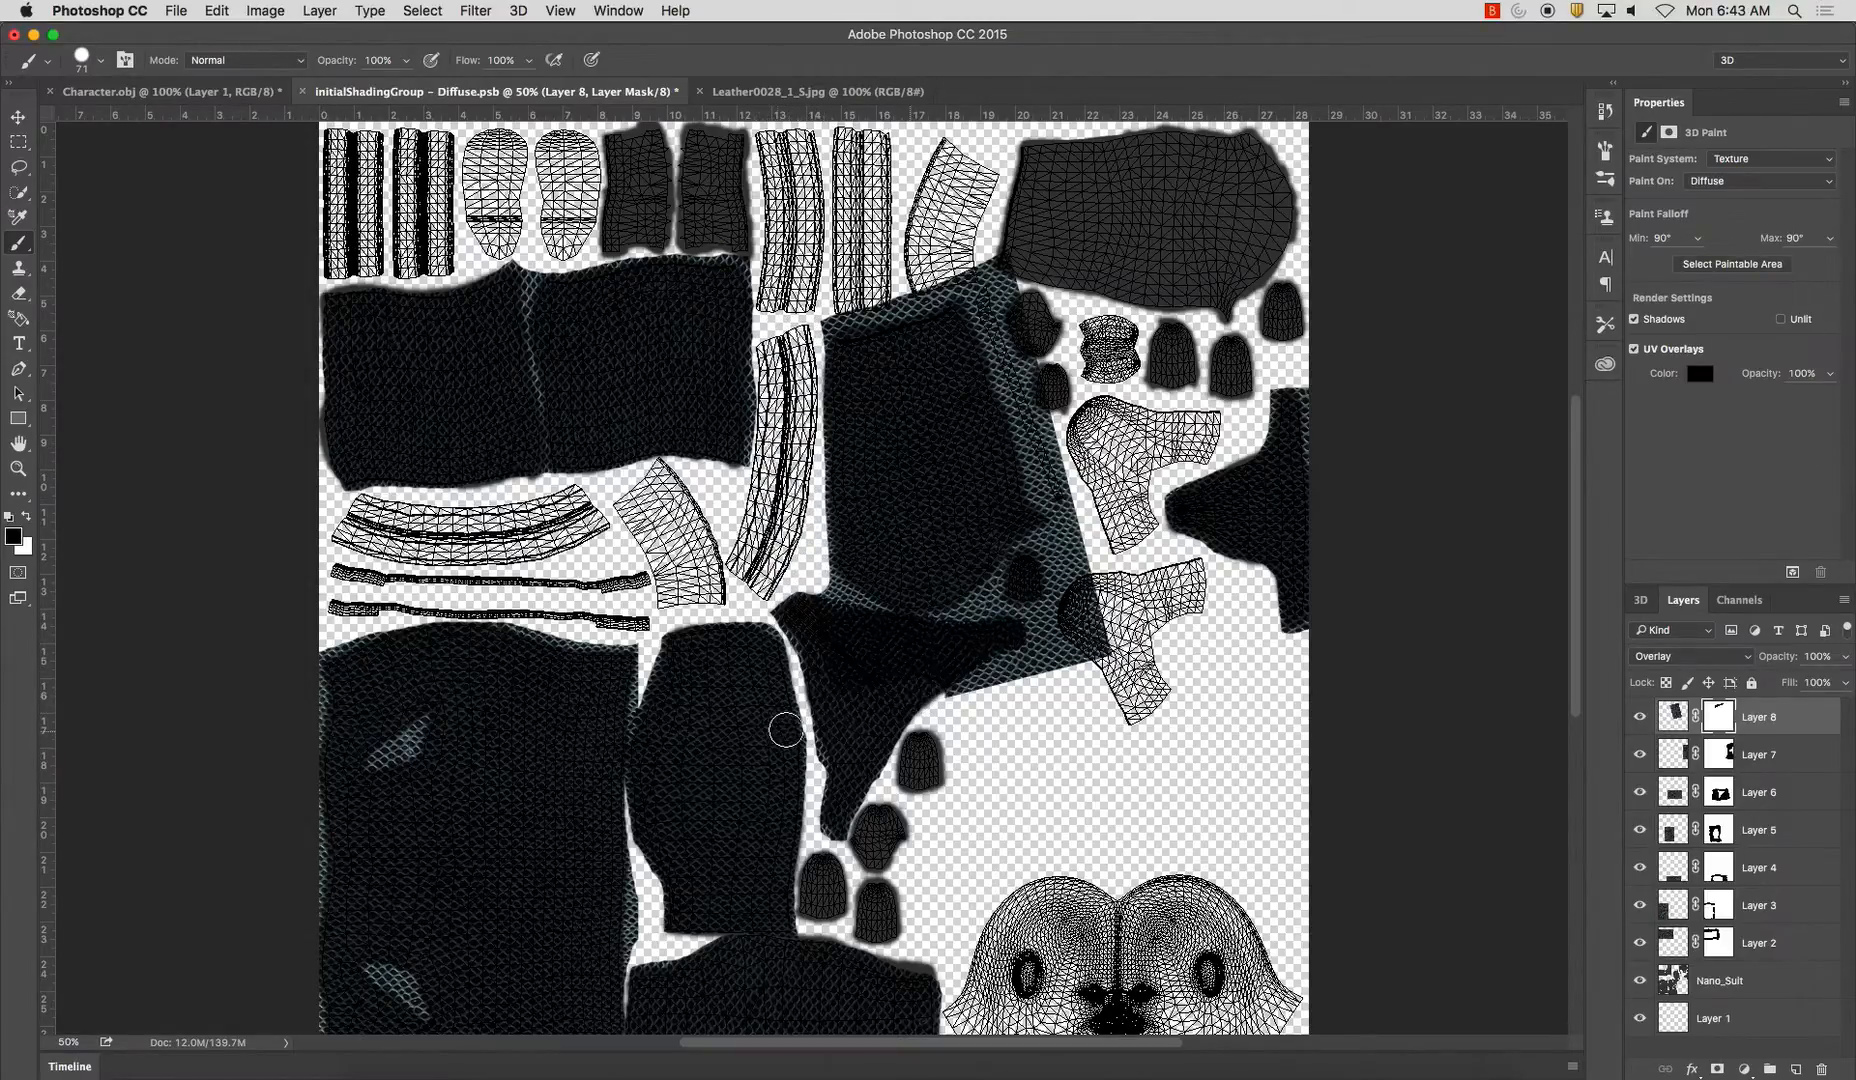